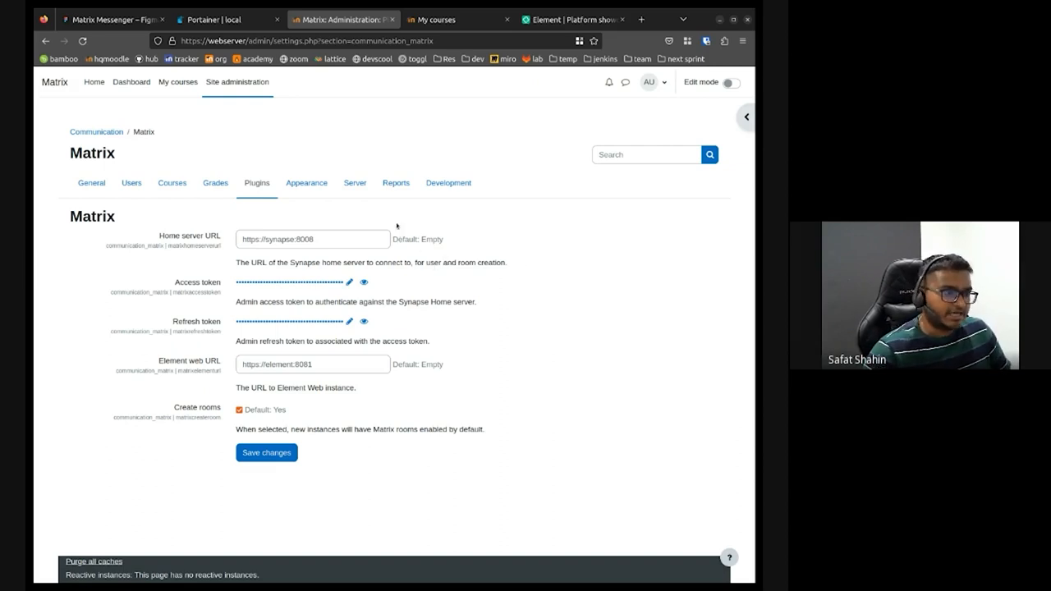
{"action": "mouse_move", "coordinate": [427, 253]}
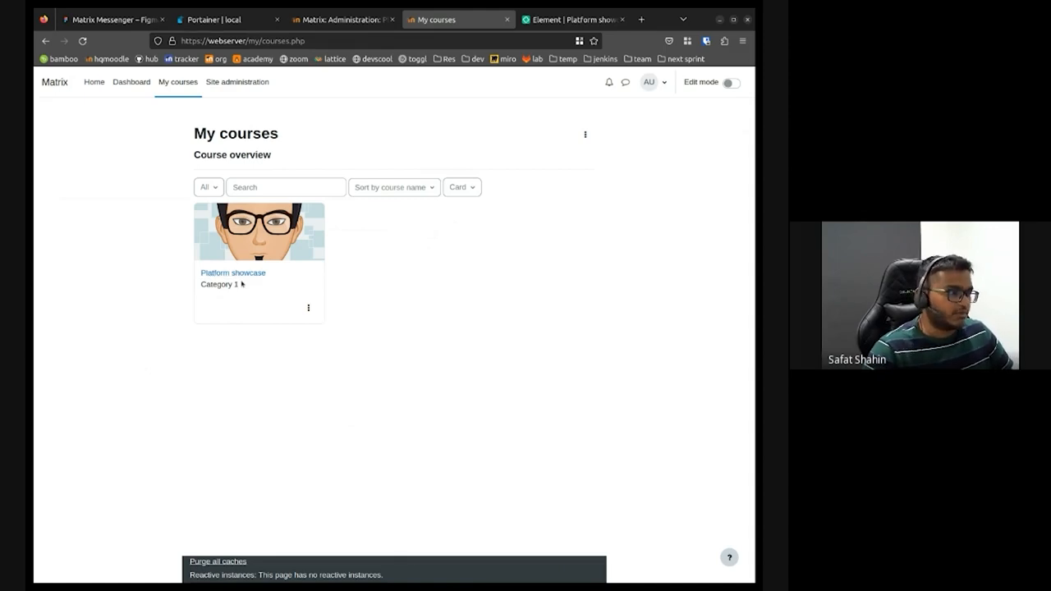
Step: In the Platform showcase course settings, set Enable communication to Yes with Matrix and tick Update communication room avatar
{"action": "left_click", "coordinate": [233, 272]}
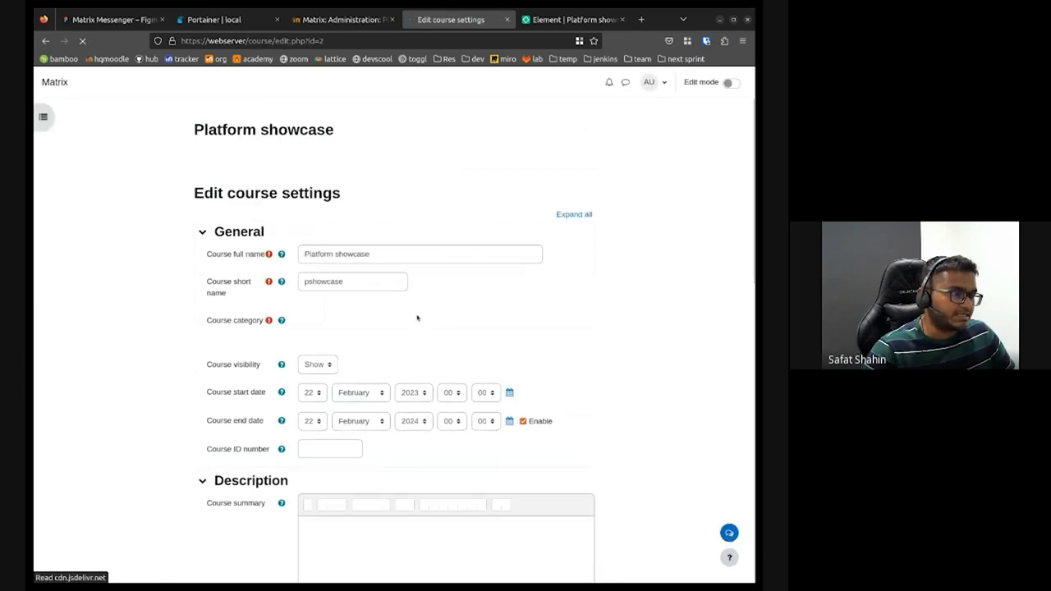
{"action": "scroll", "scroll_direction": "down", "scroll_amount": 3}
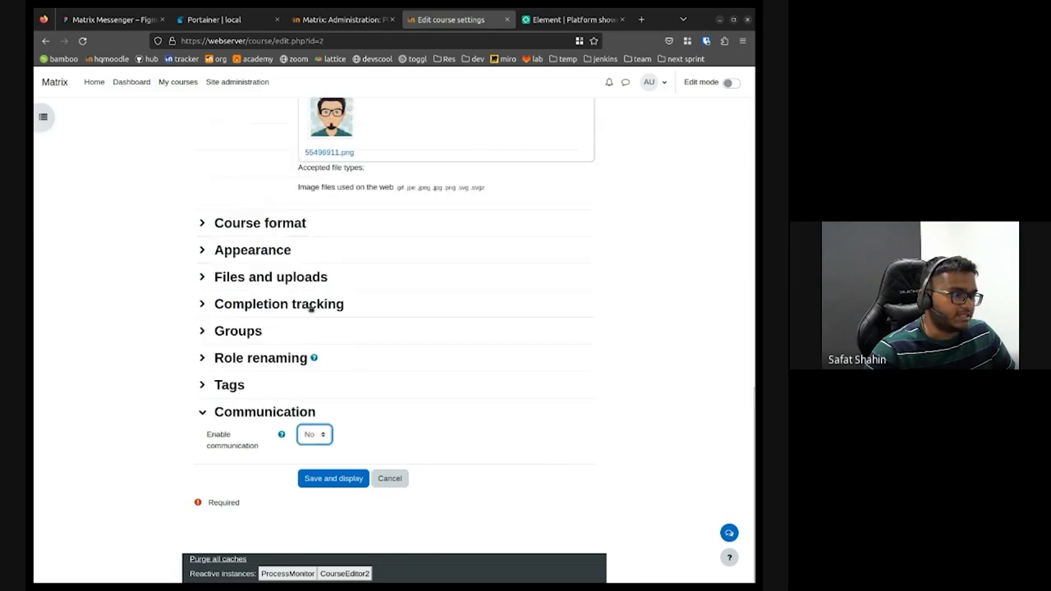
{"action": "left_click", "coordinate": [314, 433]}
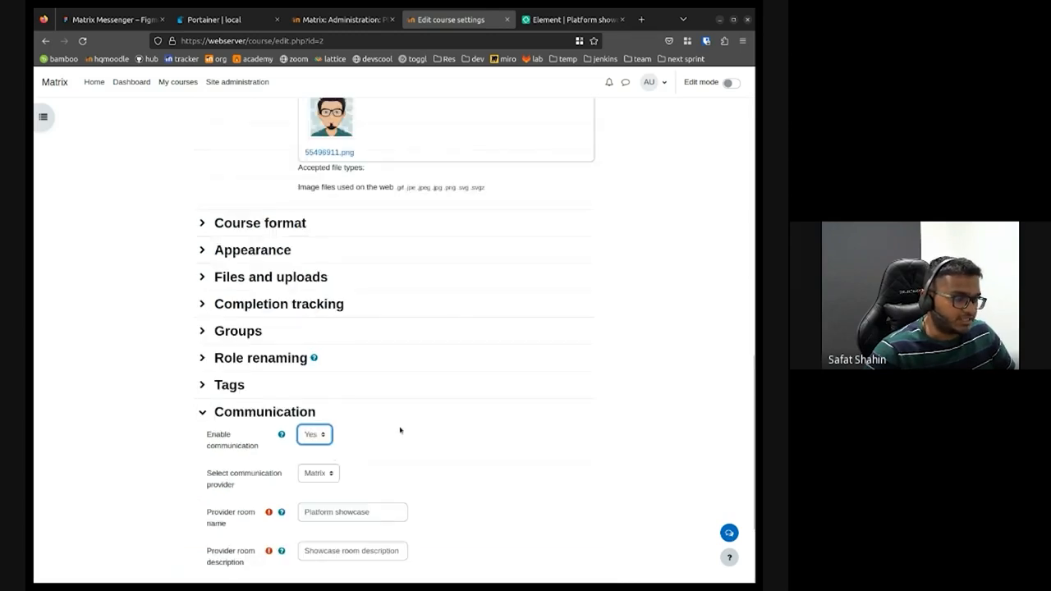
{"action": "scroll", "scroll_direction": "down", "scroll_amount": 3}
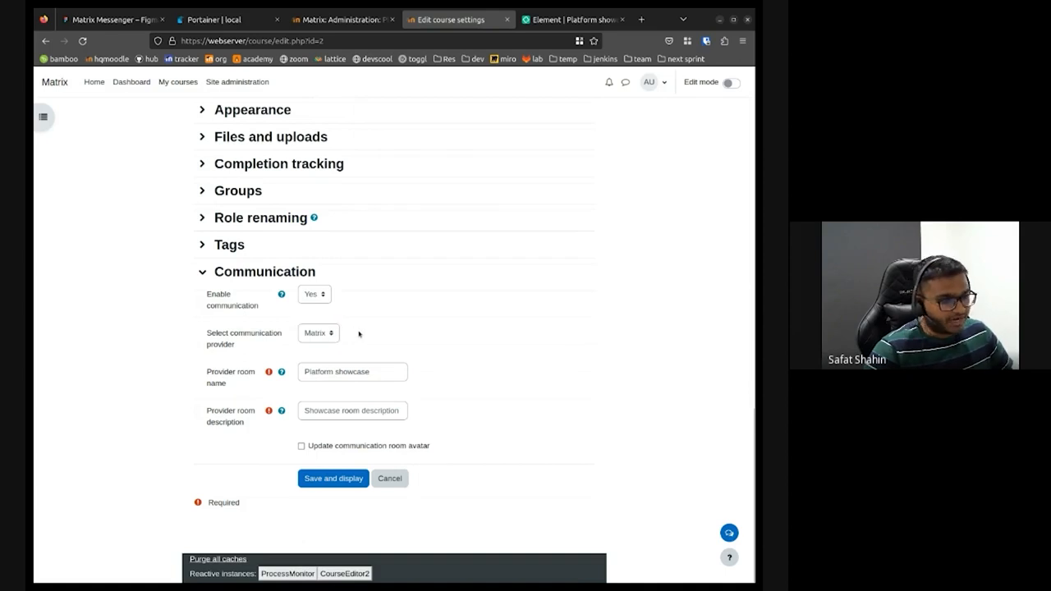
{"action": "left_click", "coordinate": [352, 371]}
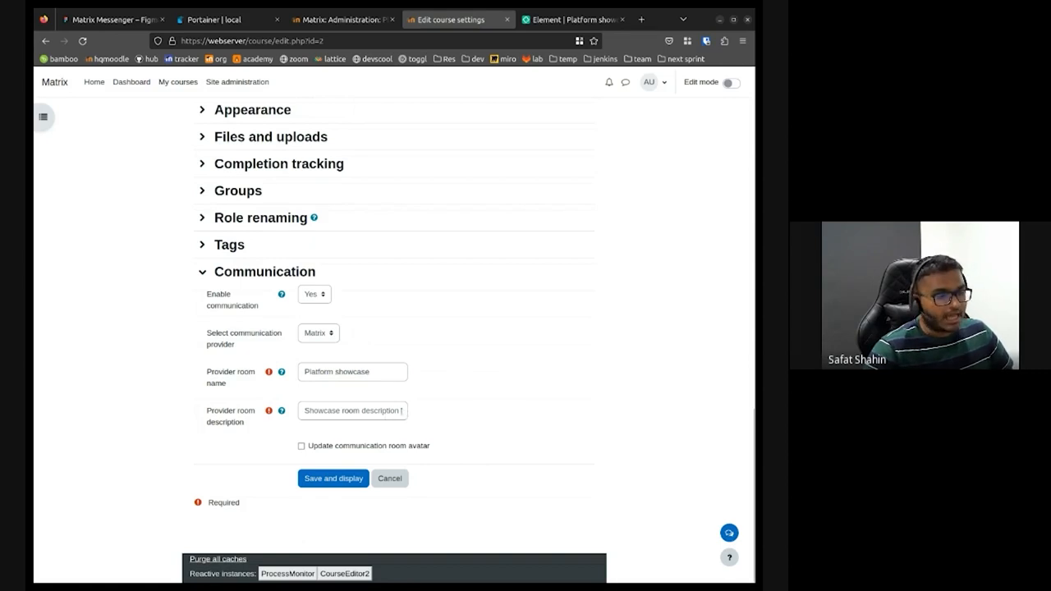
{"action": "mouse_move", "coordinate": [426, 456]}
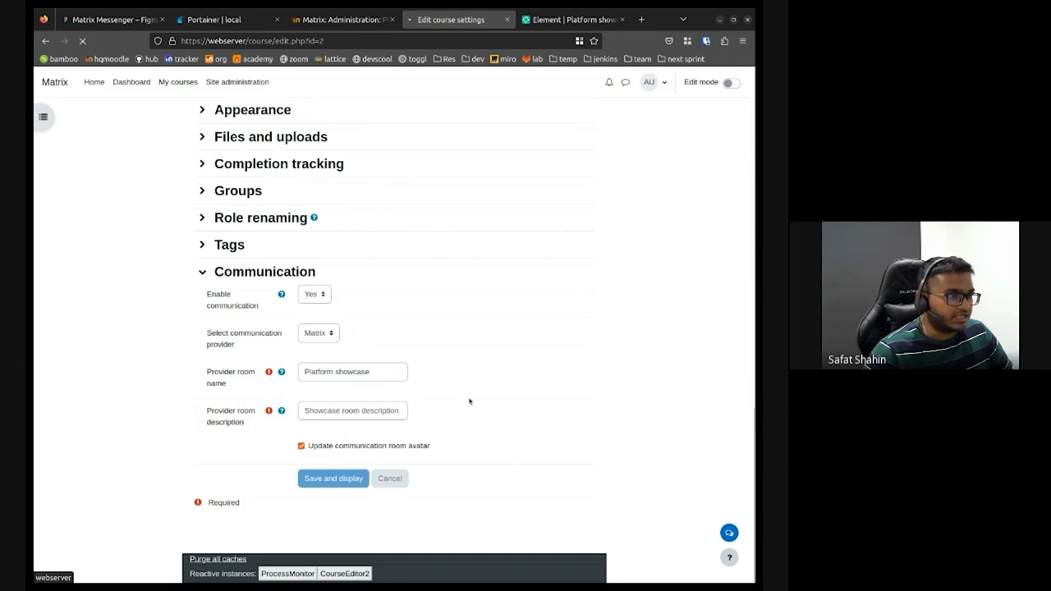
Step: Save and display the course so the communication settings and room avatar update take effect
{"action": "left_click", "coordinate": [331, 478]}
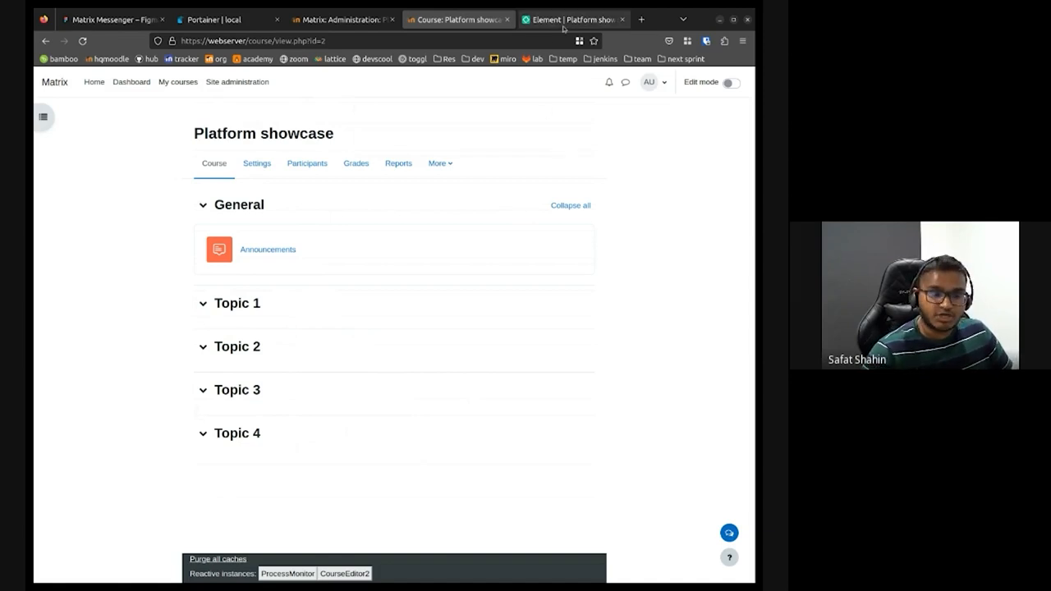
Step: Expand the Platform showcase room's setup events in Element to verify name, topic and avatar, then return to Moodle
{"action": "left_click", "coordinate": [571, 20]}
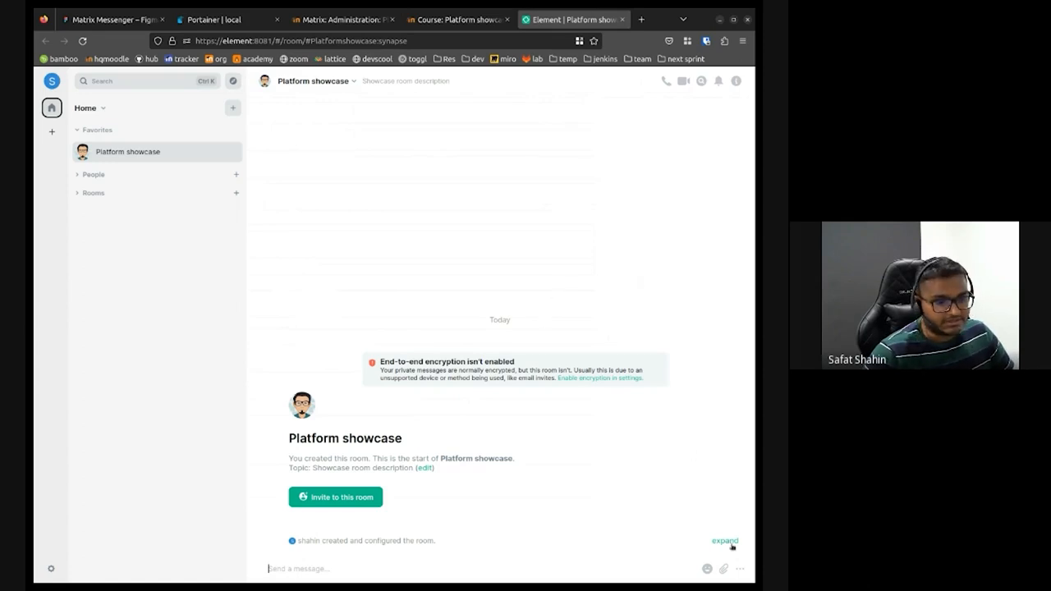
{"action": "left_click", "coordinate": [724, 542]}
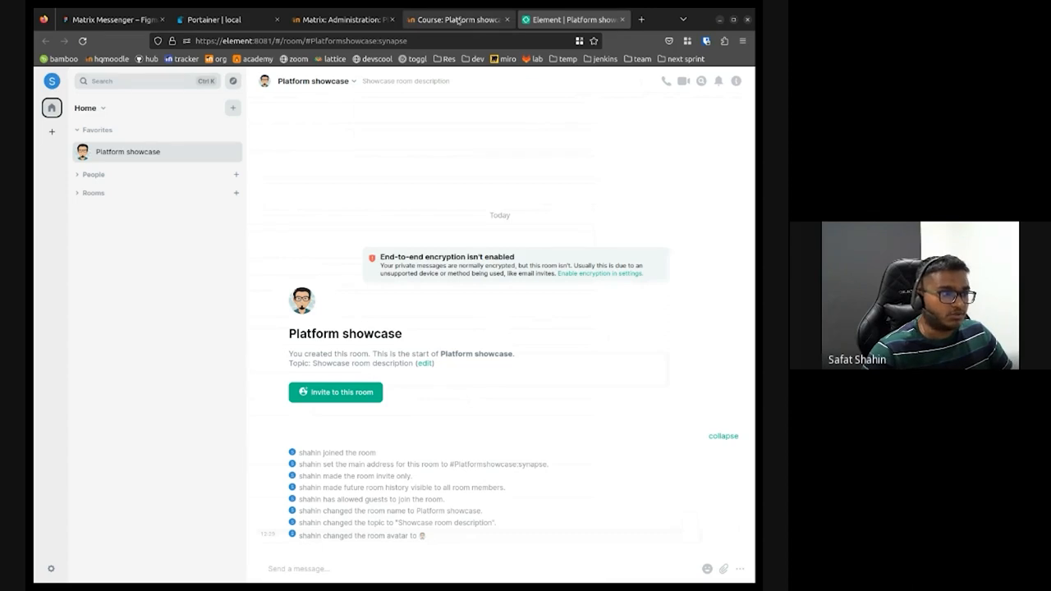
{"action": "left_click", "coordinate": [456, 19]}
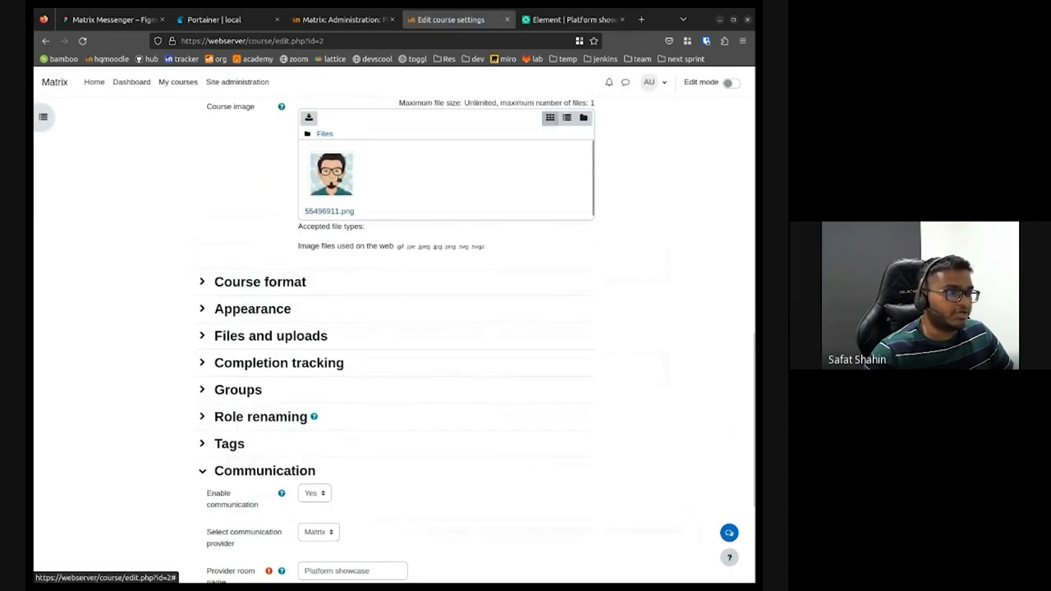
{"action": "left_click", "coordinate": [572, 20]}
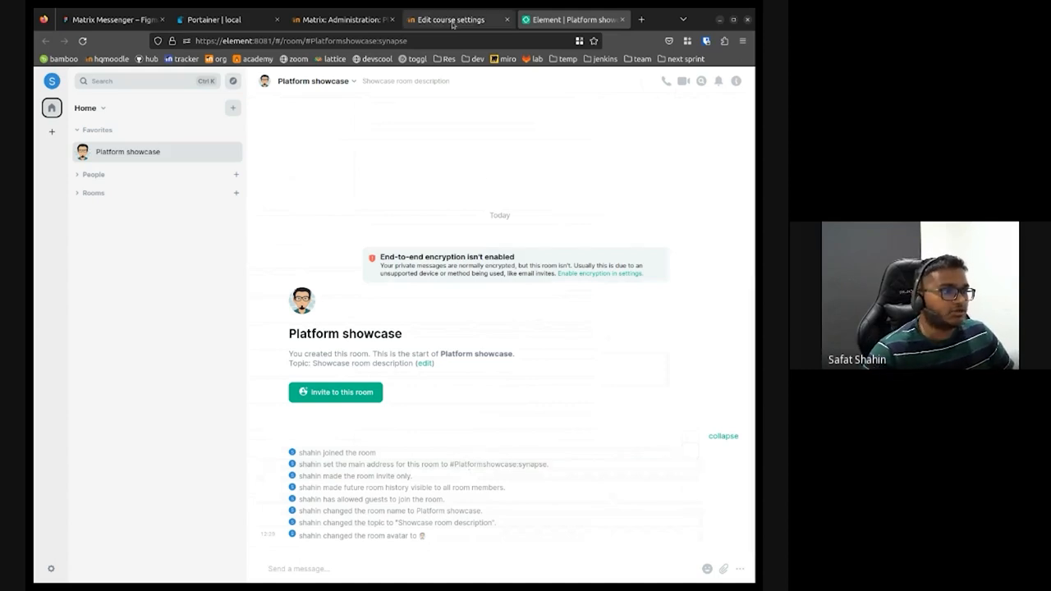
{"action": "left_click", "coordinate": [453, 20]}
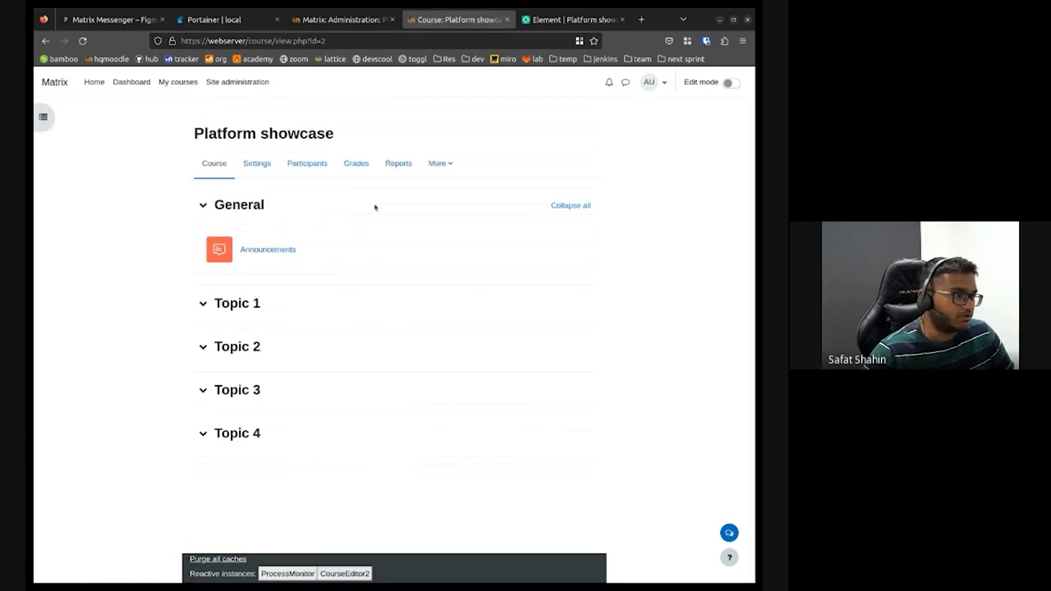
{"action": "mouse_move", "coordinate": [427, 197]}
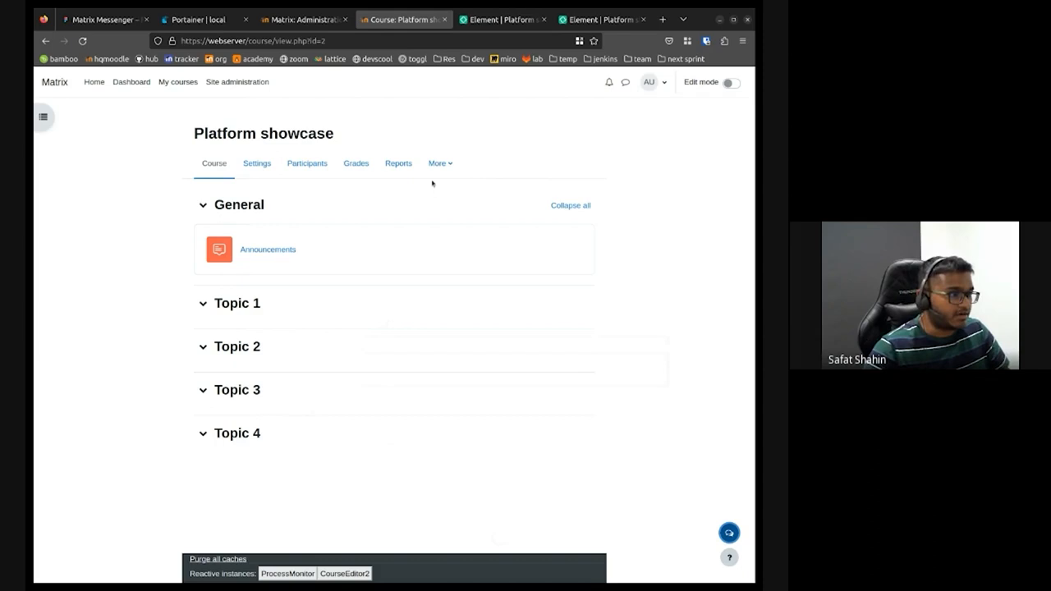
{"action": "mouse_move", "coordinate": [674, 386]}
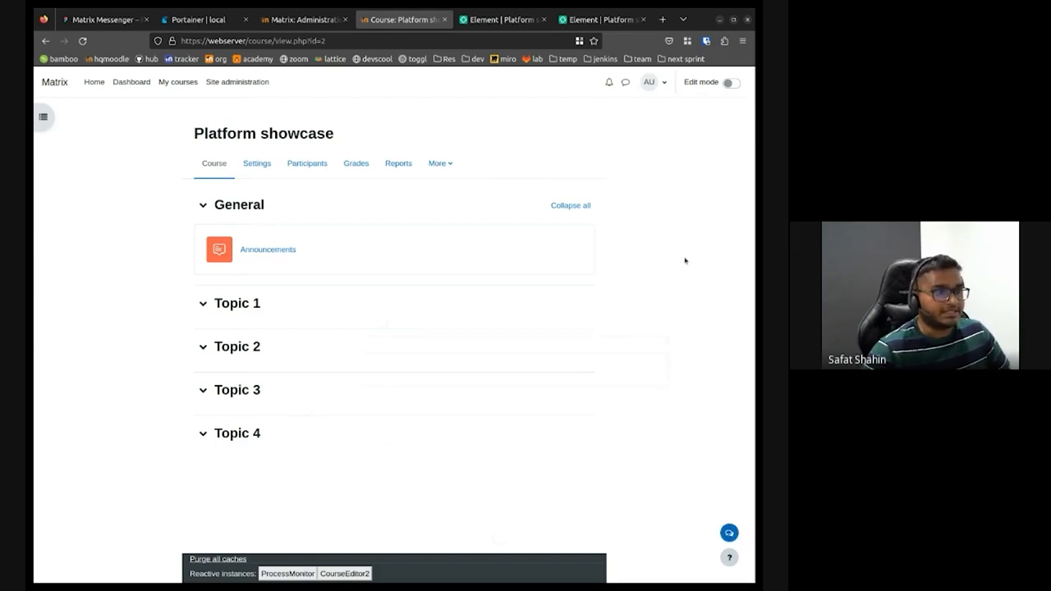
Step: Expand the Platform showcase room's collapsed setup events in Element again and go back to the Moodle course
{"action": "left_click", "coordinate": [503, 19]}
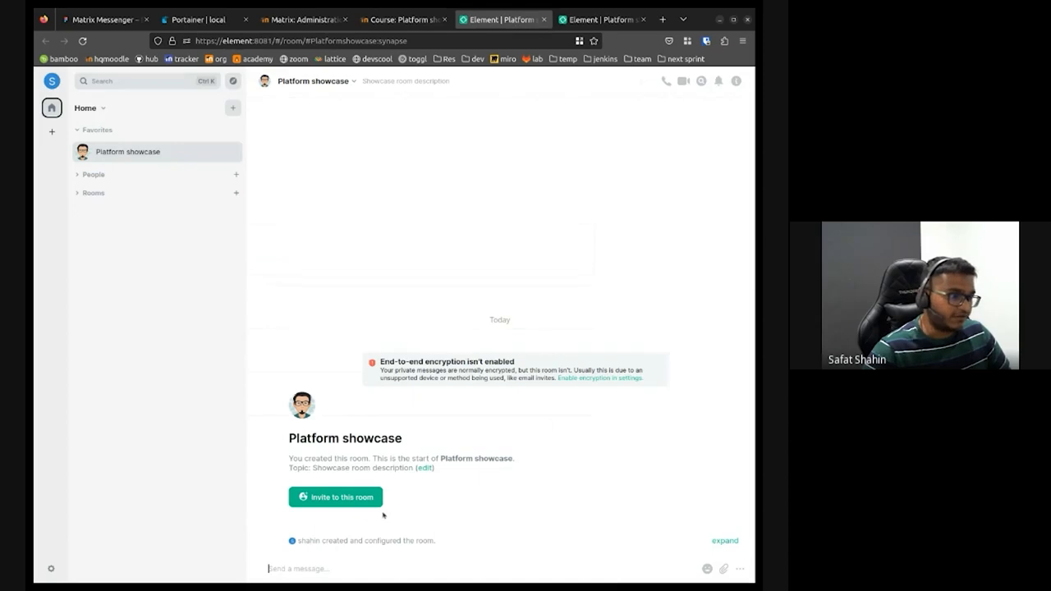
{"action": "left_click", "coordinate": [724, 541]}
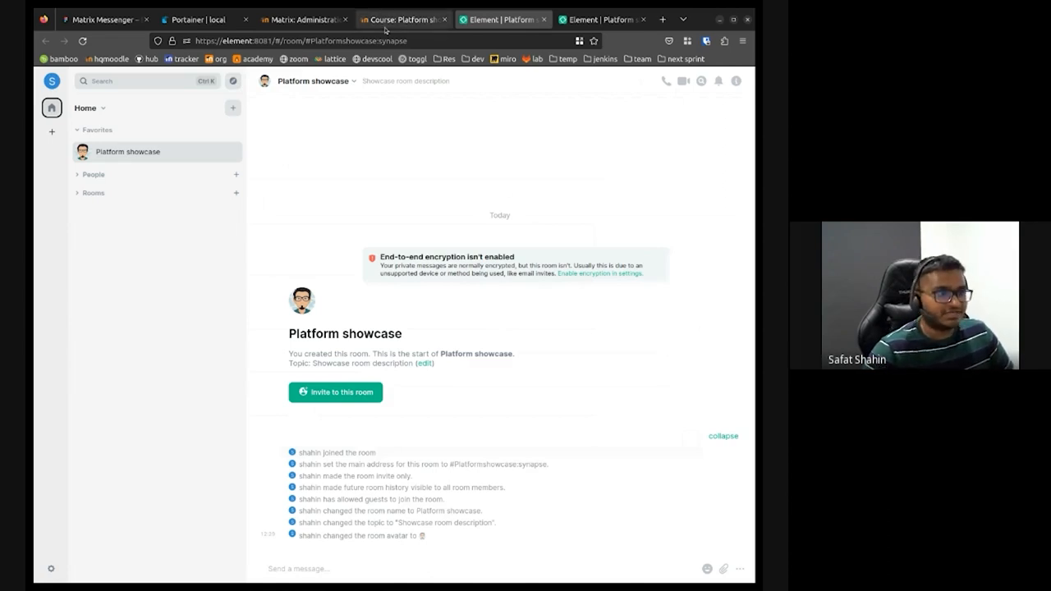
{"action": "left_click", "coordinate": [400, 19]}
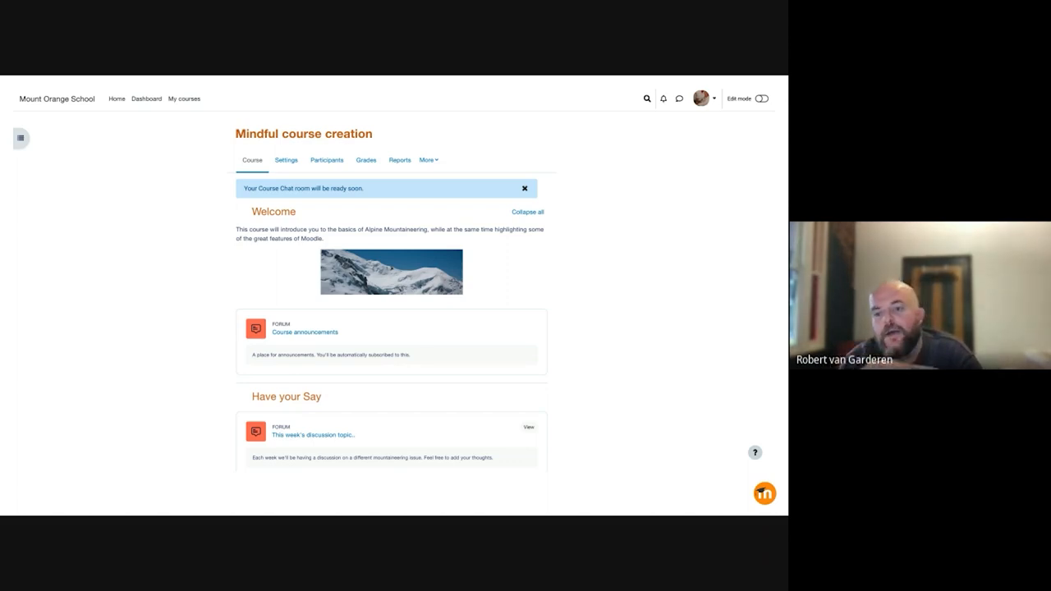
Step: Bring up the Chat to course participants introduction over the Mindful course creation page
{"action": "left_click", "coordinate": [754, 434]}
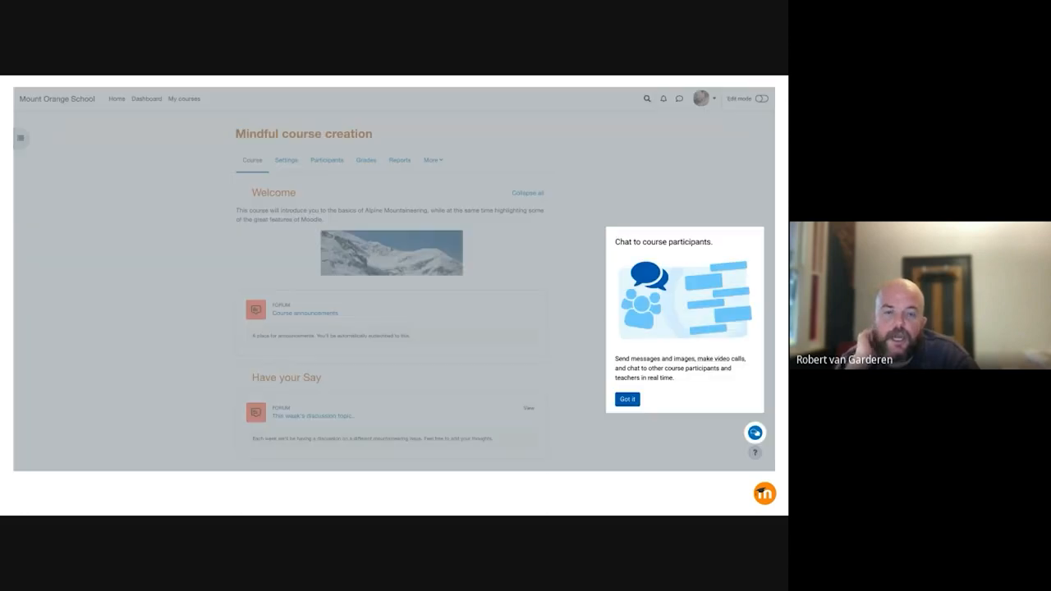